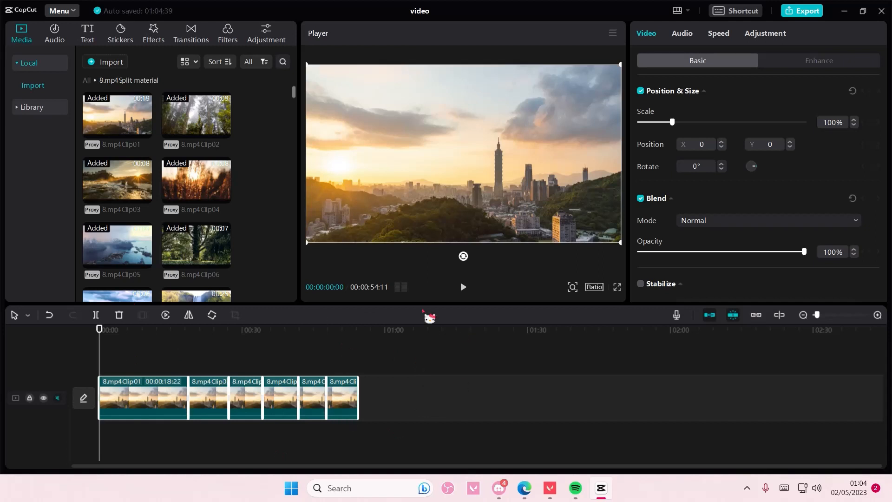
Check the selected clips' Speed tab, keep Times at 1.0x, then deselect the clips.
click(717, 33)
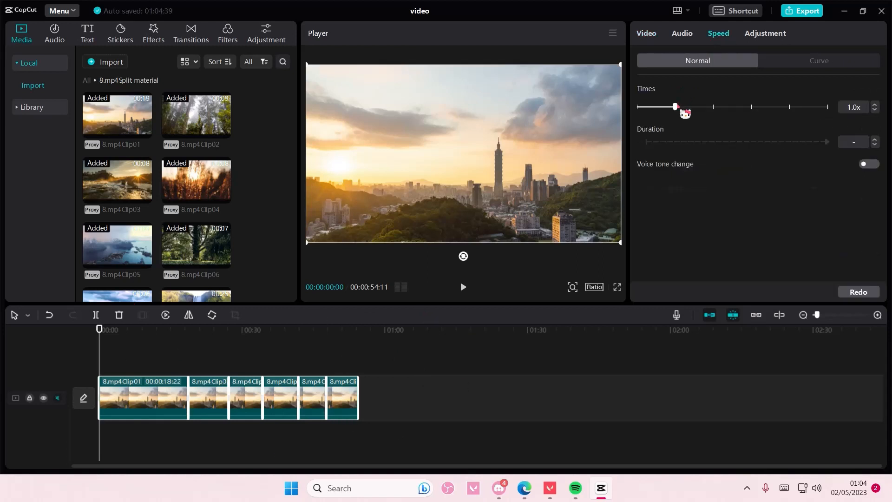
mouse_move(684, 122)
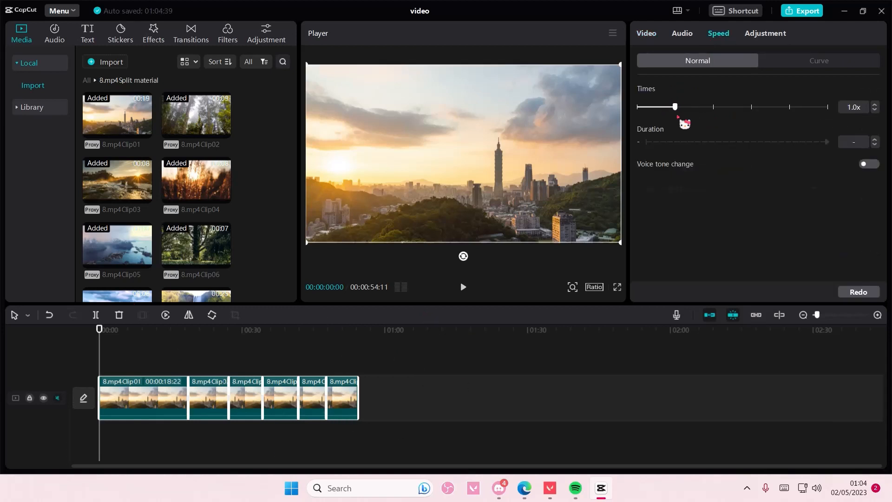
drag(674, 107, 750, 107)
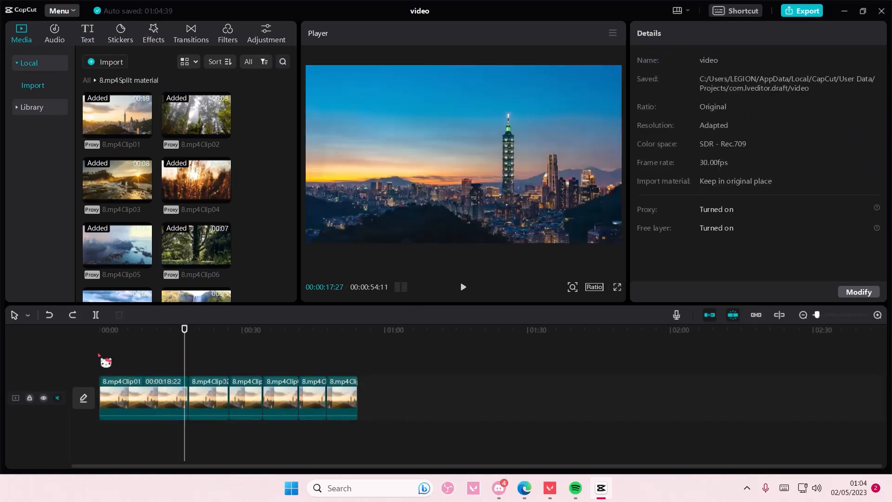
Select all six clips and drag their Speed Times slider down to 0.5x.
click(142, 398)
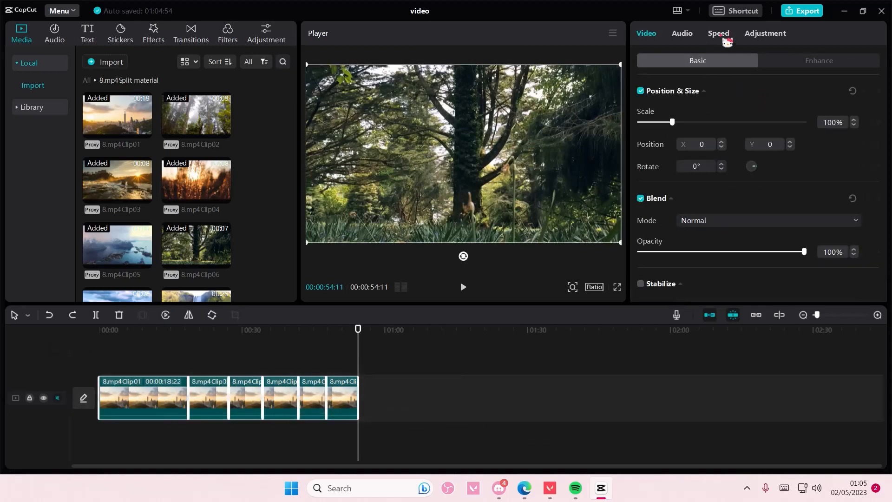
click(717, 33)
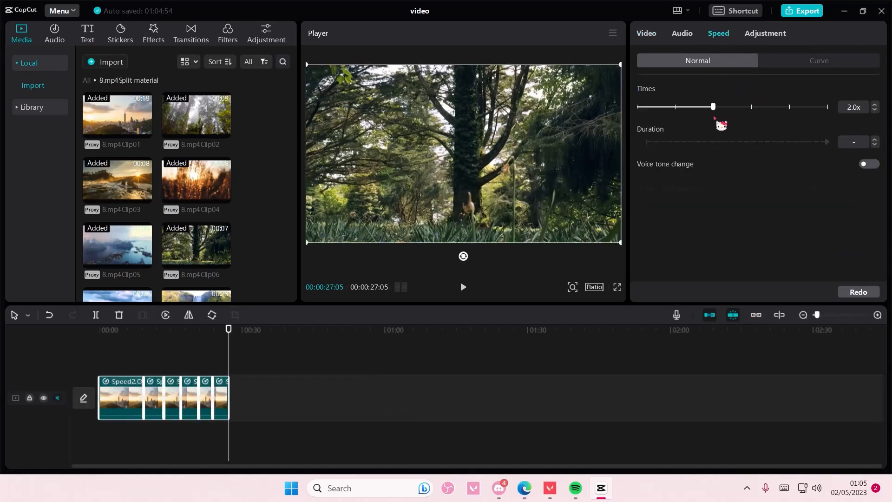
drag(712, 107, 673, 106)
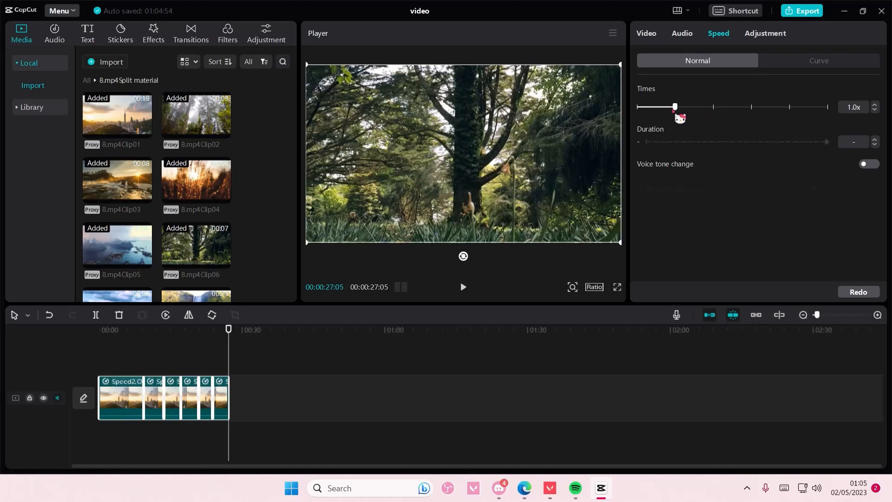
drag(675, 107, 653, 107)
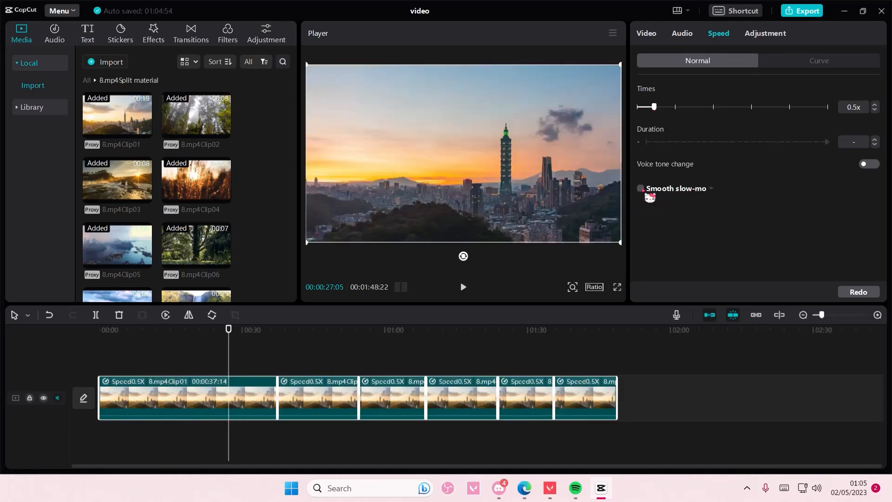
Enable Optical flow smooth slow-mo, speed clips up to a ~10-second timeline, and play it.
click(639, 188)
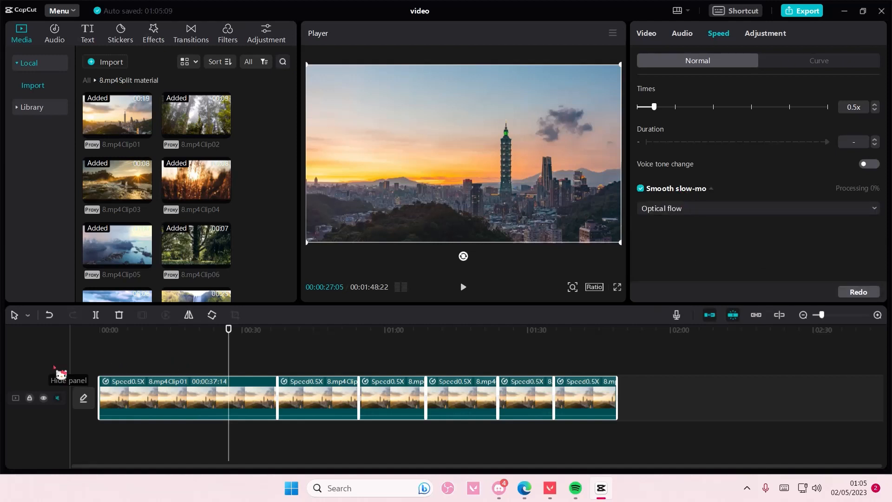
click(461, 286)
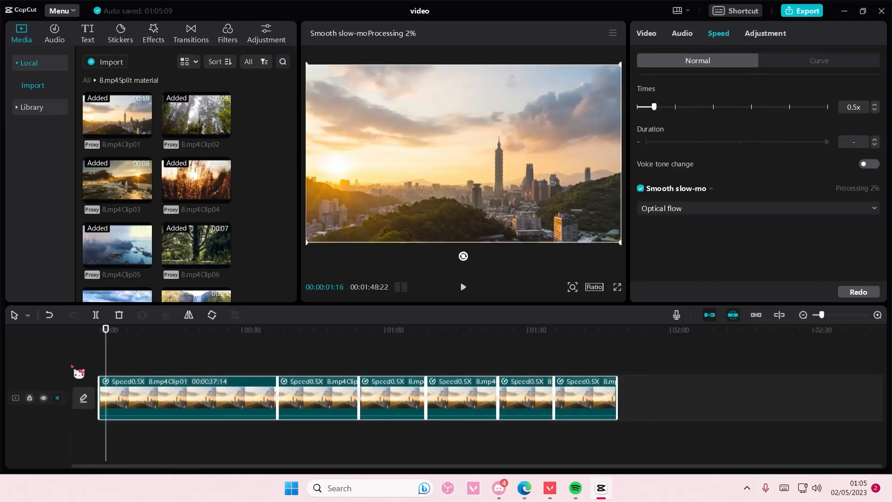
drag(653, 107, 674, 106)
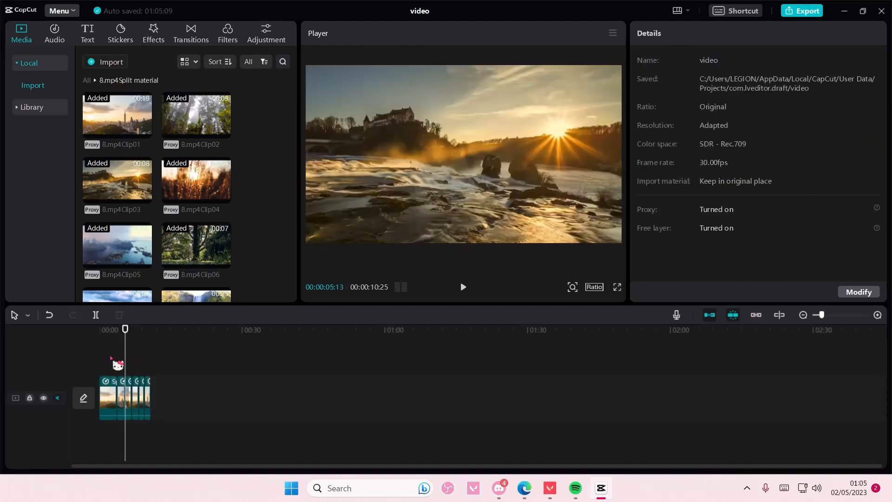
click(463, 286)
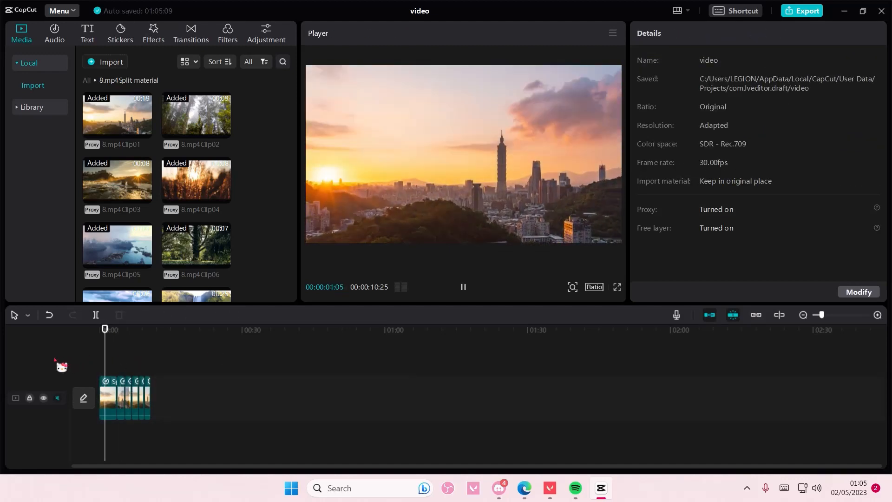